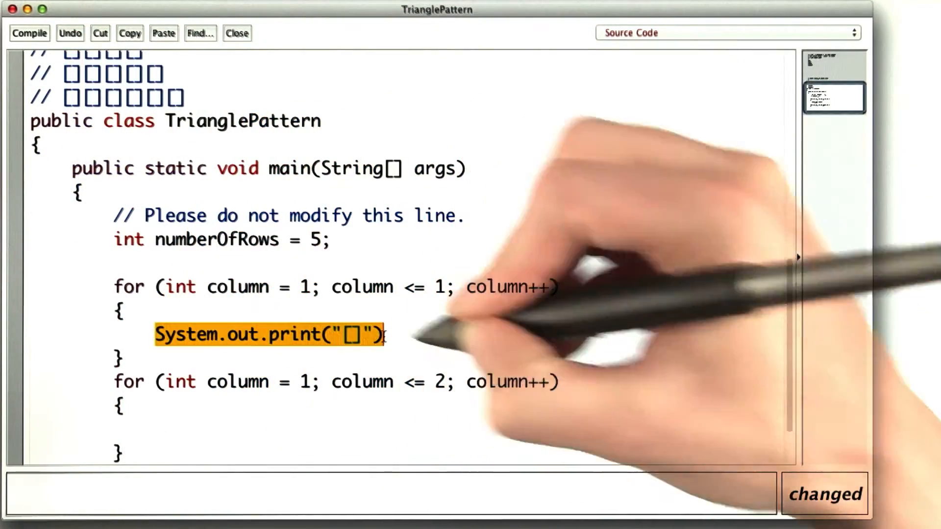
- Have the second loop print a "□" and replace its fixed limit with row
type("System.out.print(\"□\")")
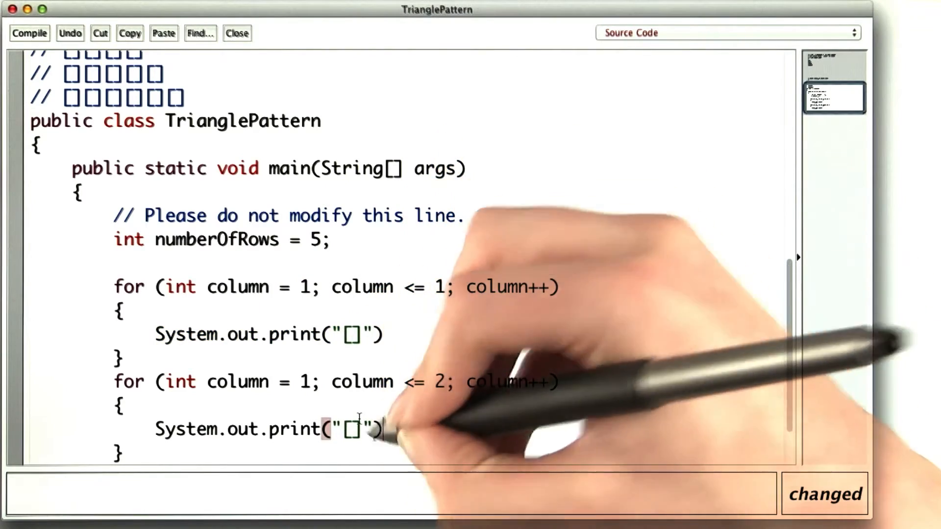
double_click(306, 383)
type("row")
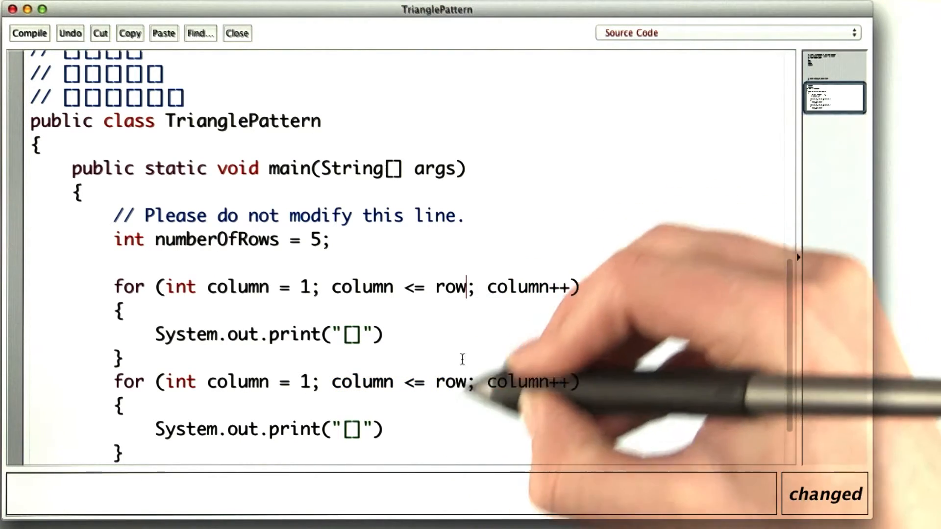
- Declare int row = 1; above the single column loop bounded by row
type("int row = 1;")
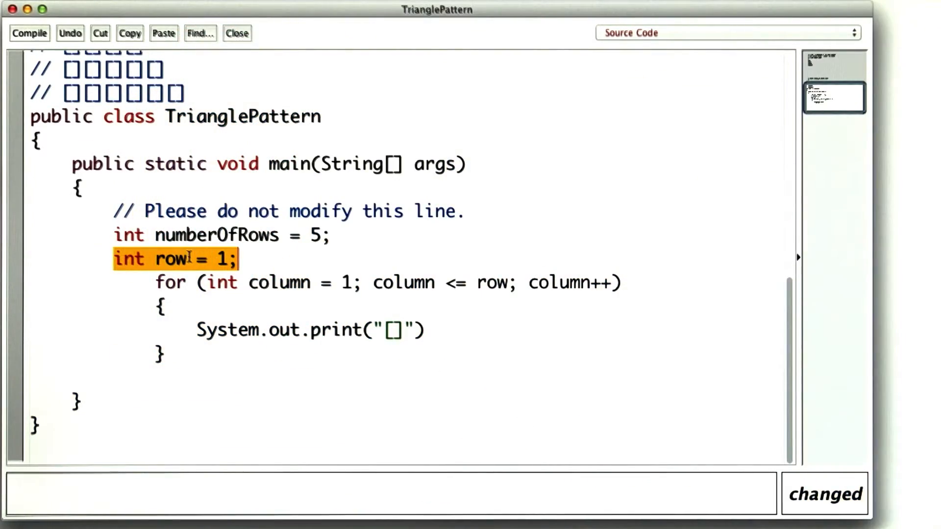
- Write the outer loop header for (int row = 1; row <= numberOfRows; ...) around the column loop
type("for (")
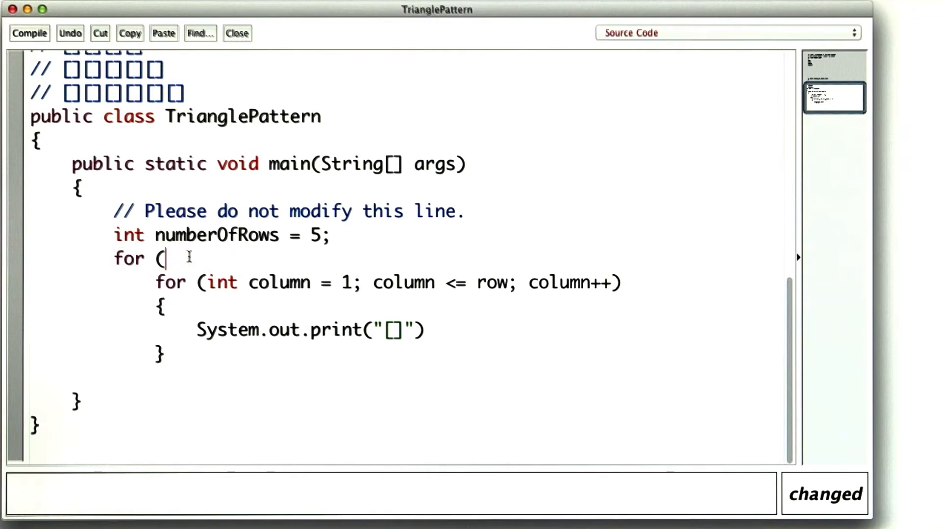
type("int row = 1;")
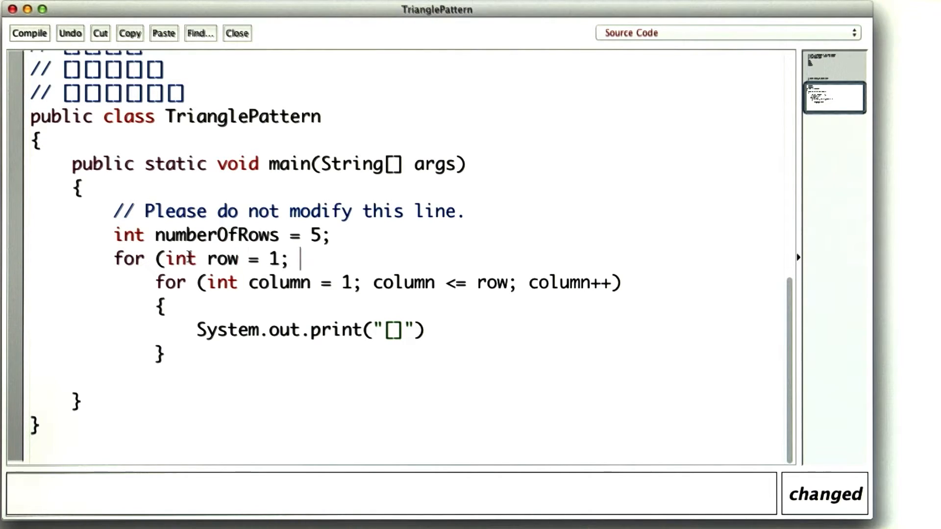
type("row <=")
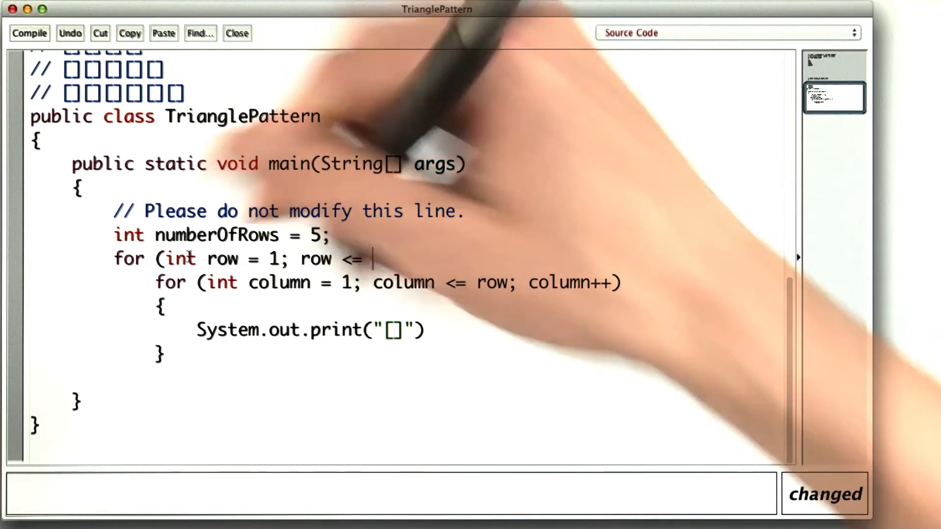
double_click(215, 235)
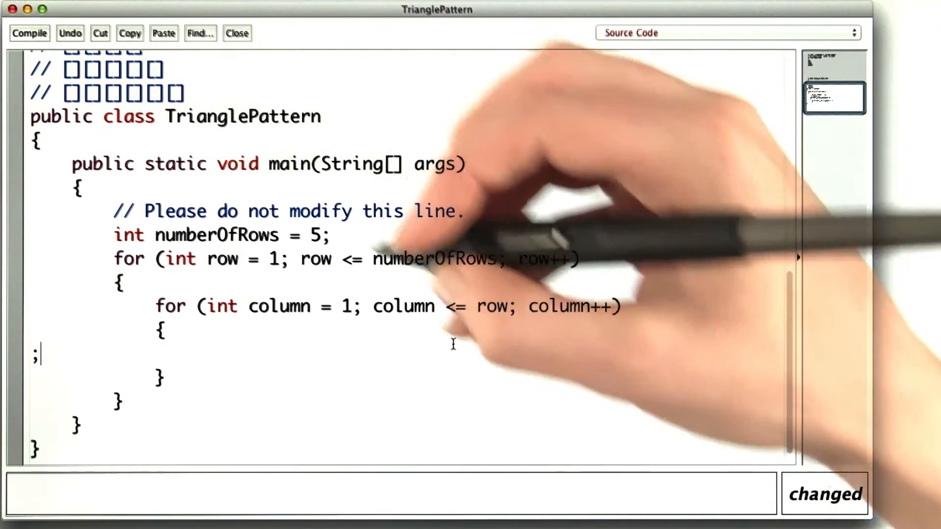
- Finish the inner loop's print statement and add a println line break after each row
left_click(30, 34)
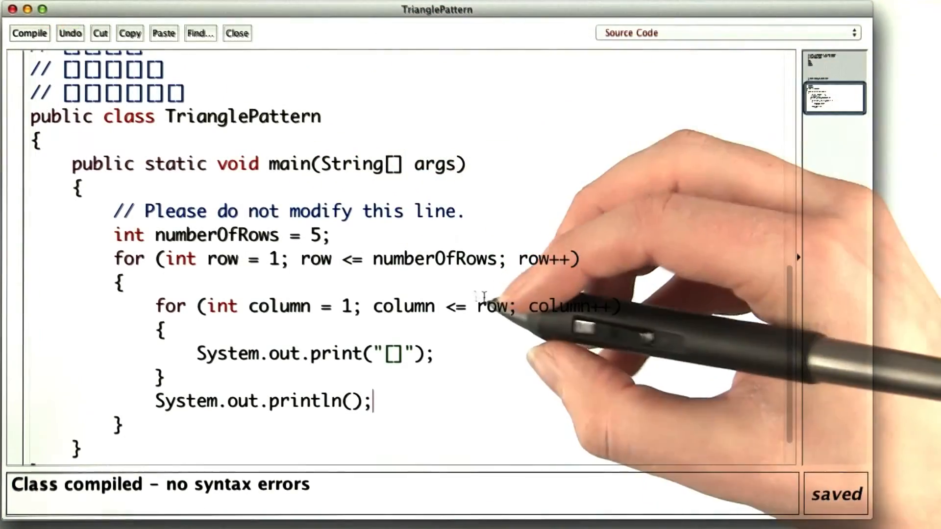
double_click(224, 260)
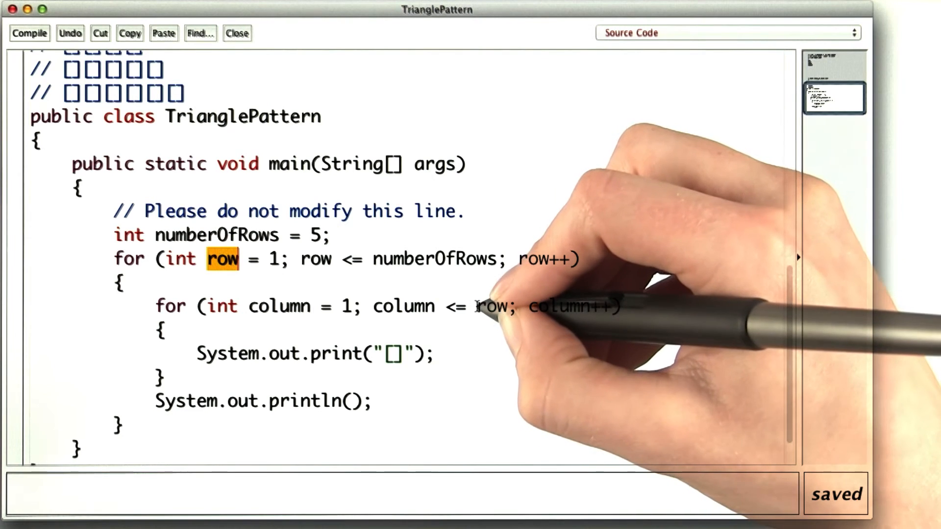
double_click(490, 307)
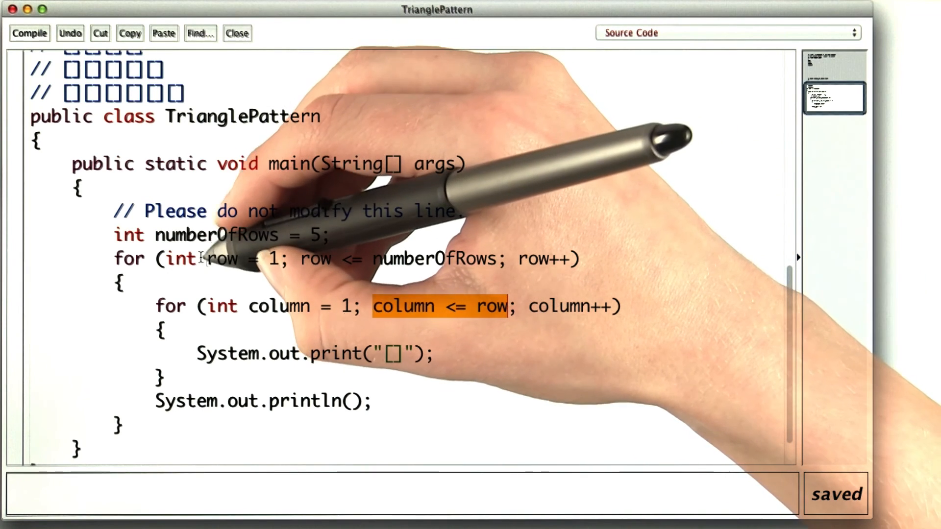
double_click(221, 258)
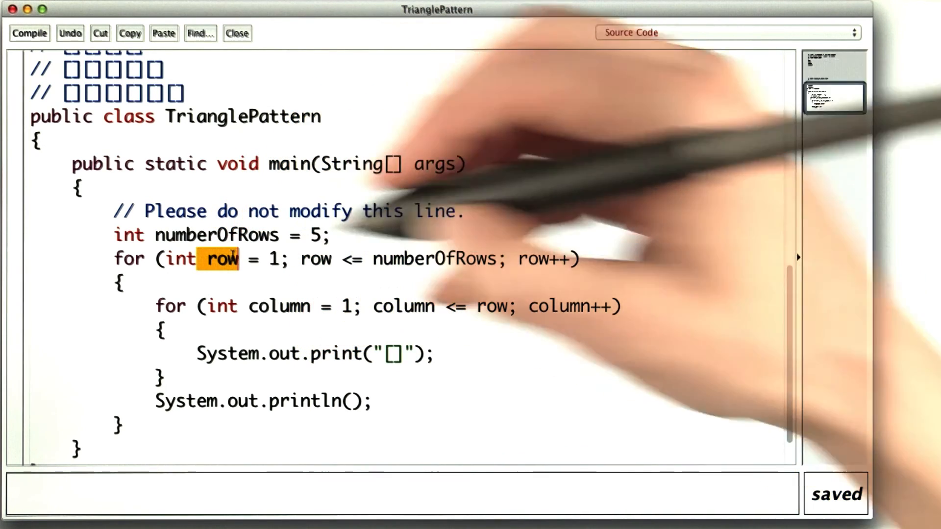